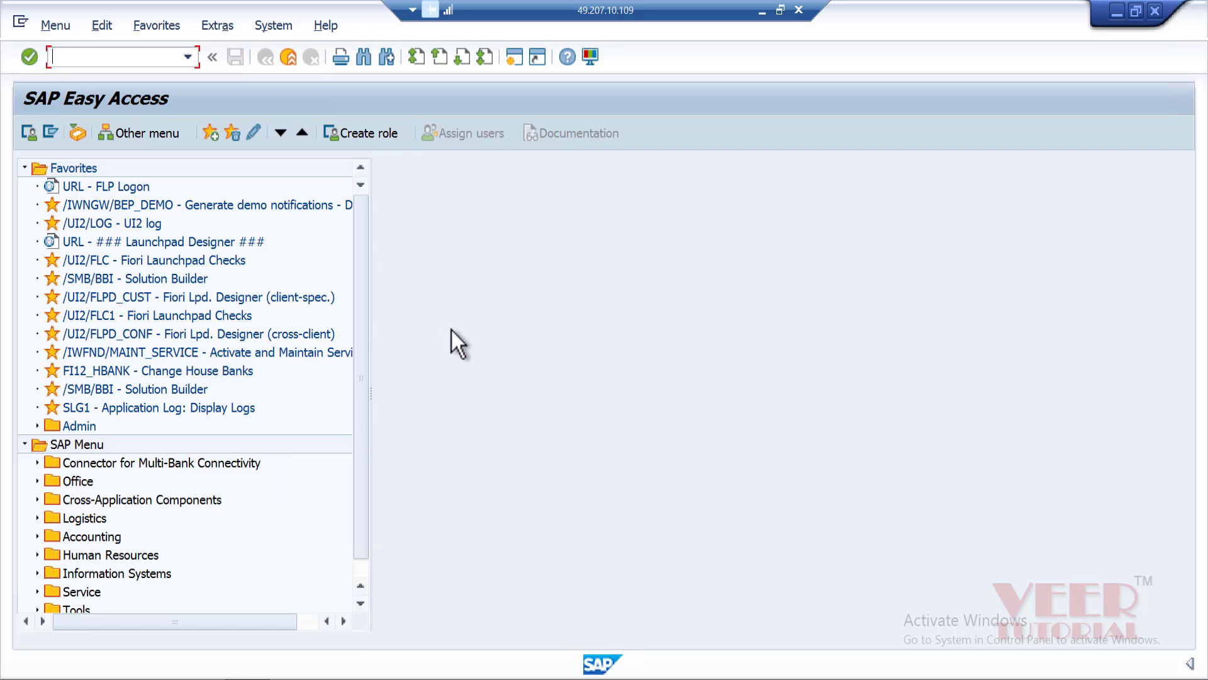
{"action": "mouse_move", "coordinate": [454, 303]}
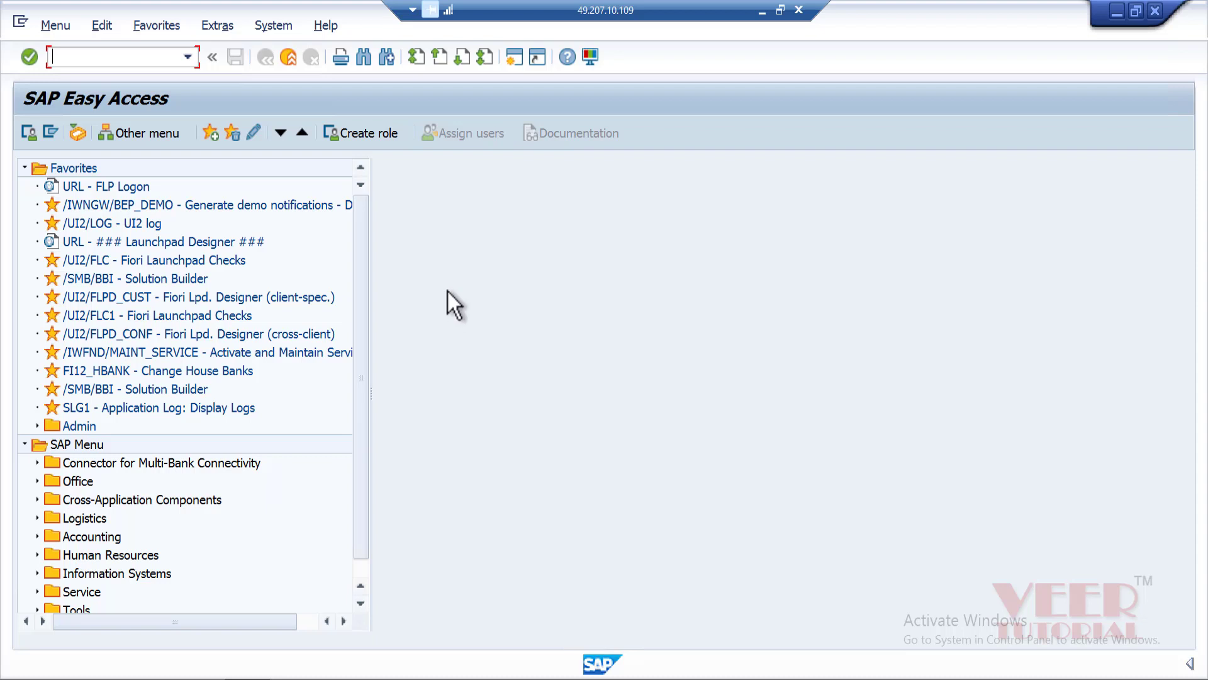
{"action": "mouse_move", "coordinate": [459, 308]}
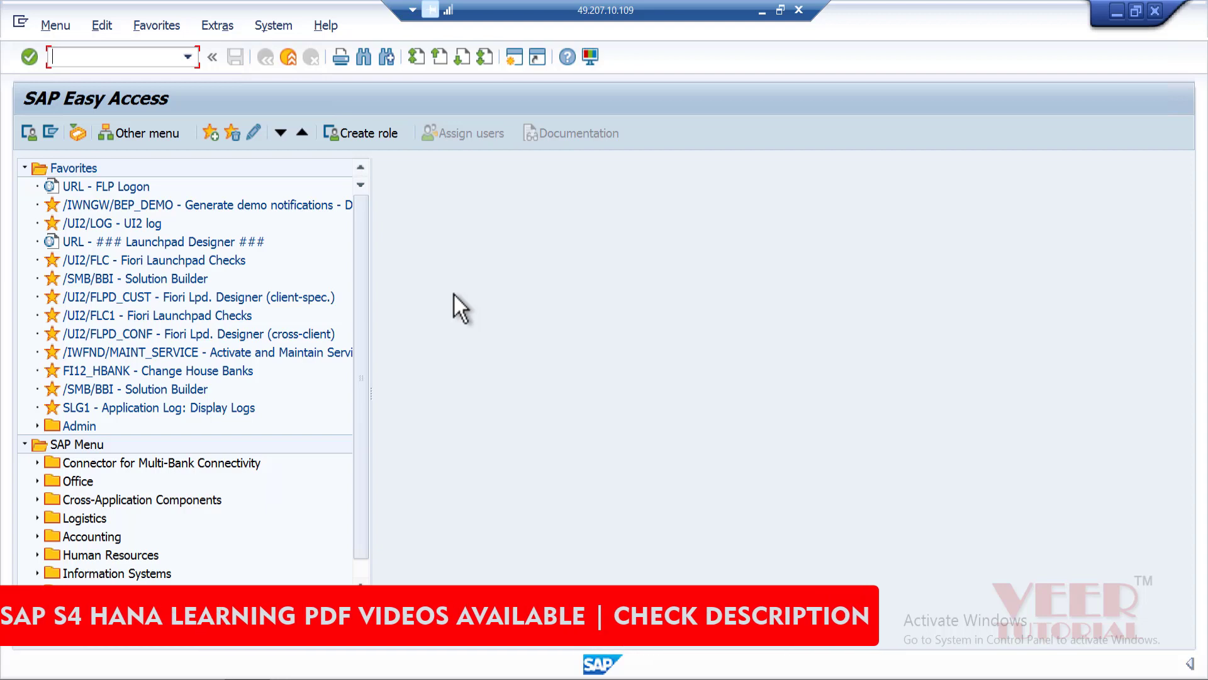
{"action": "mouse_move", "coordinate": [432, 262]}
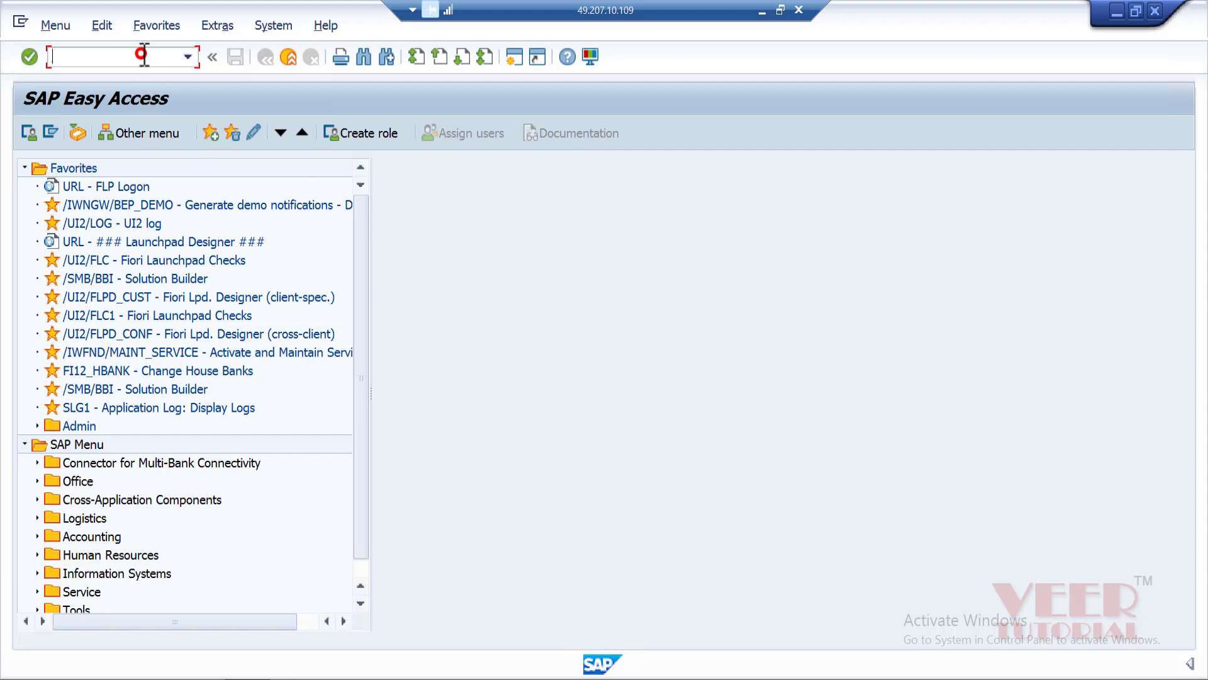
Open the SPRO reference IMG and expand Enterprise Structure > Assignment > Financial Accounting
{"action": "type", "text": "spro"}
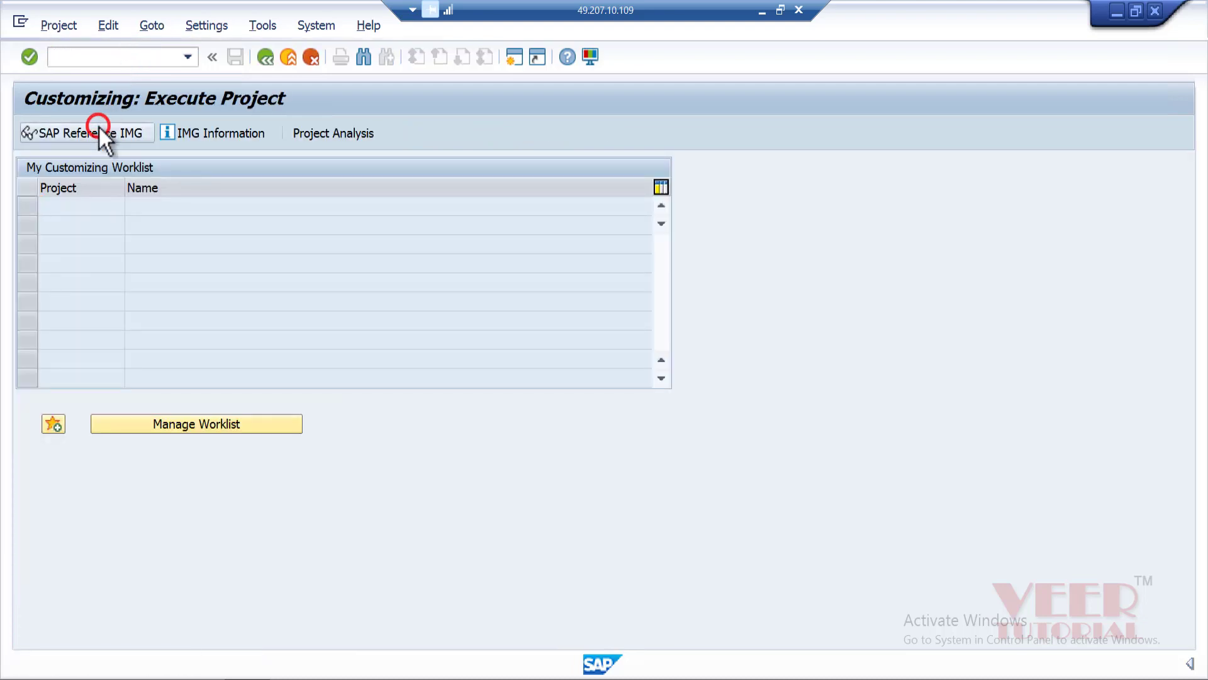
{"action": "left_click", "coordinate": [85, 133]}
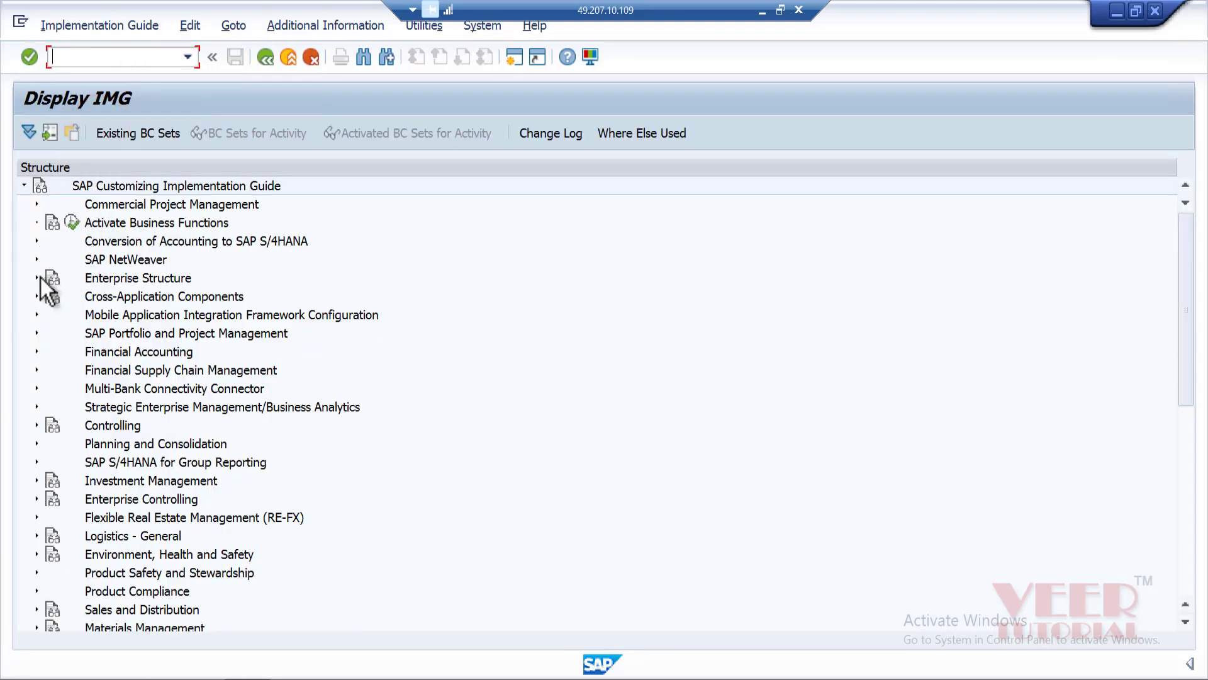
{"action": "left_click", "coordinate": [37, 278]}
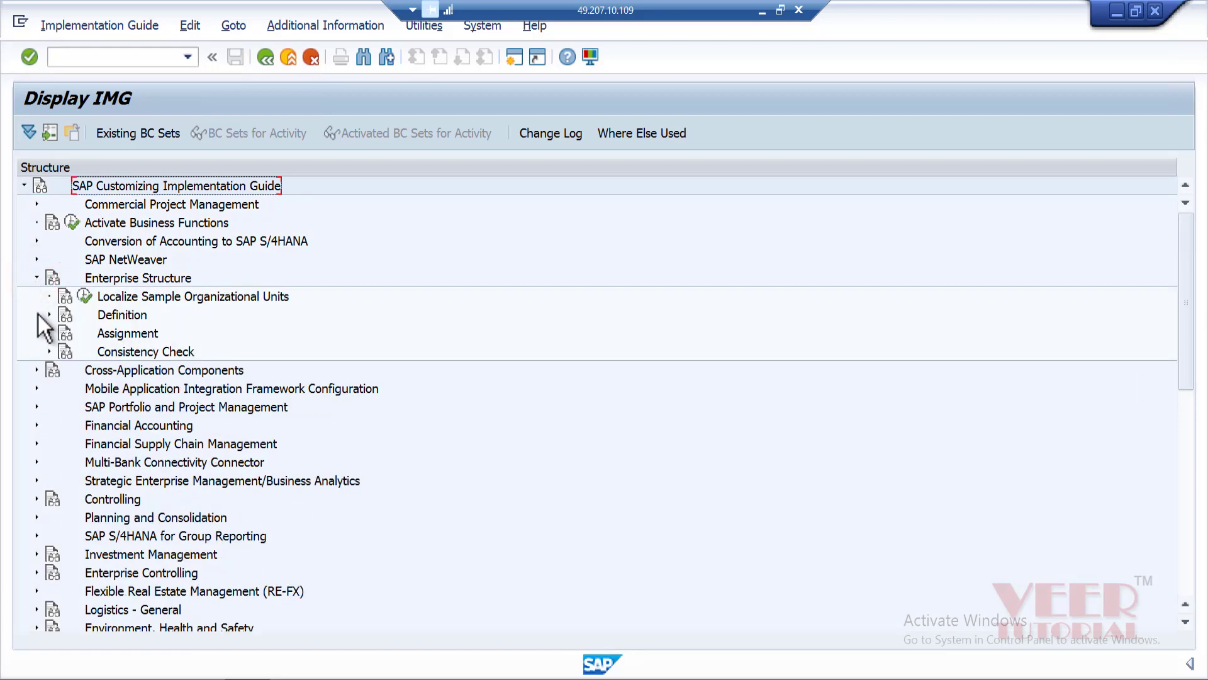
{"action": "left_click", "coordinate": [48, 332]}
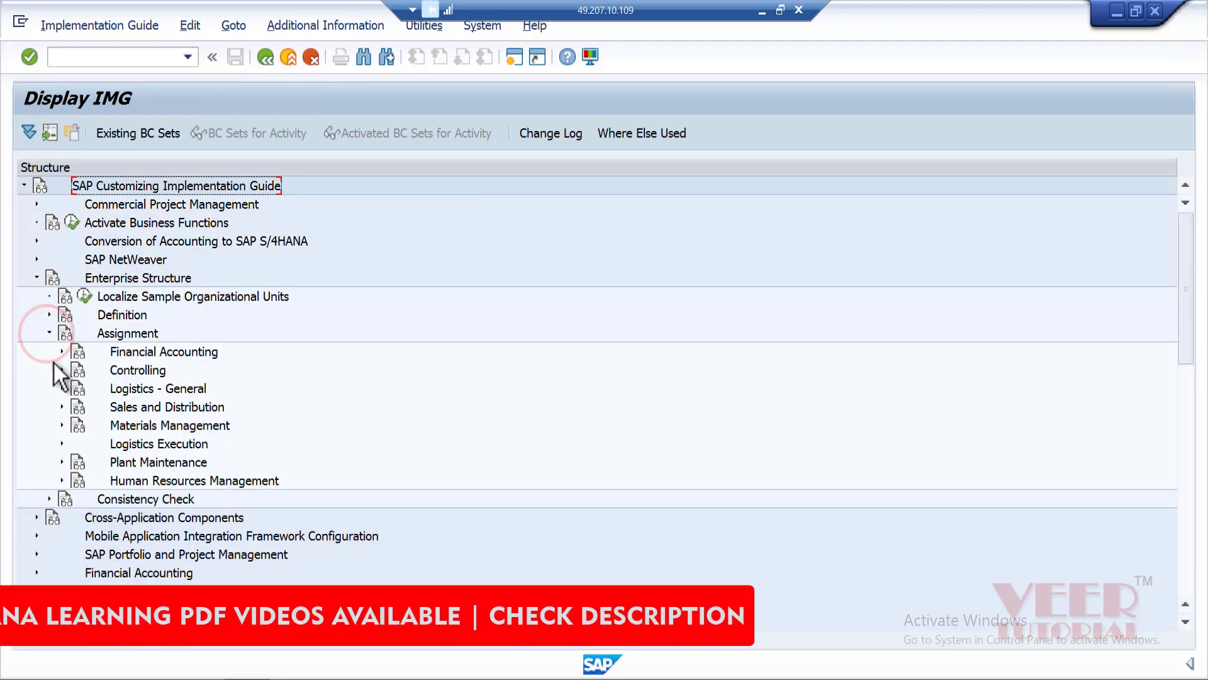
{"action": "left_click", "coordinate": [63, 352]}
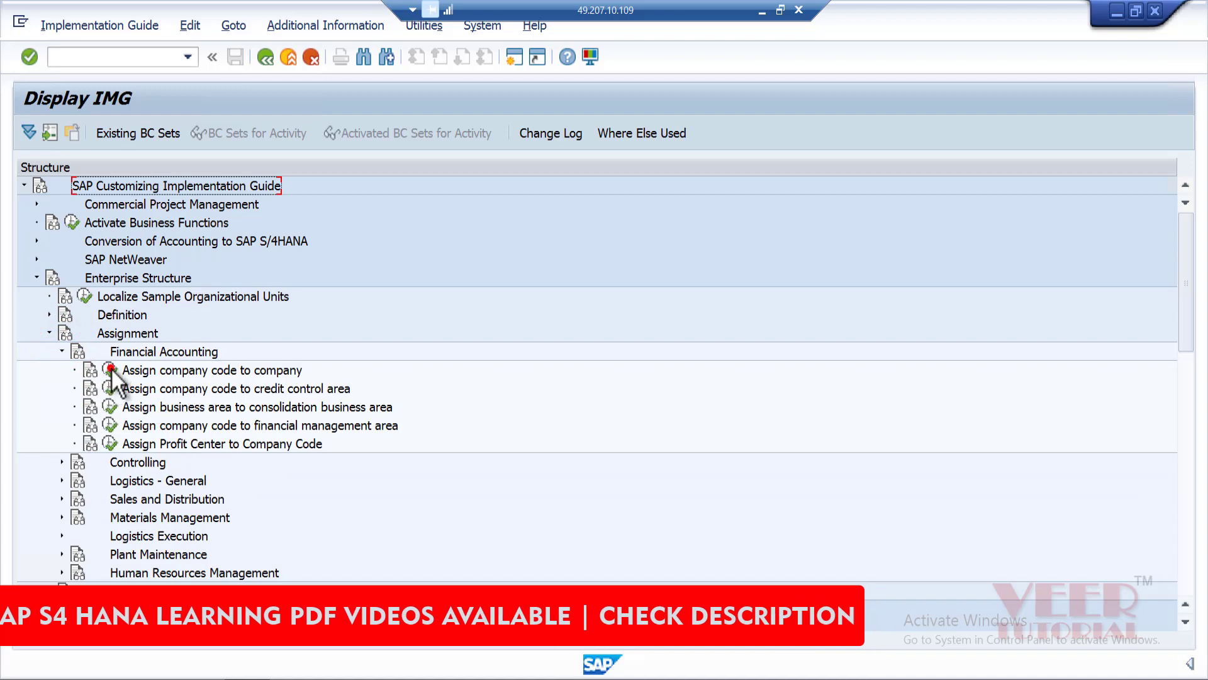
Open the 'Assign company code to company' activity
{"action": "double_click", "coordinate": [210, 370]}
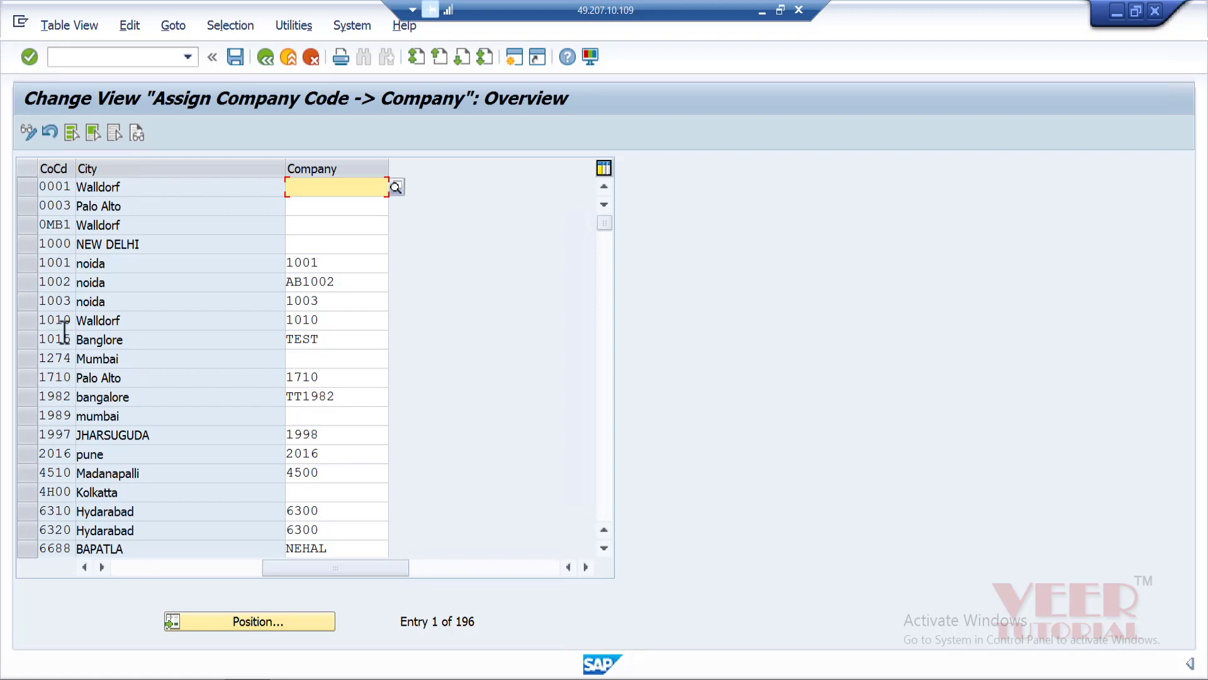
{"action": "mouse_move", "coordinate": [295, 332]}
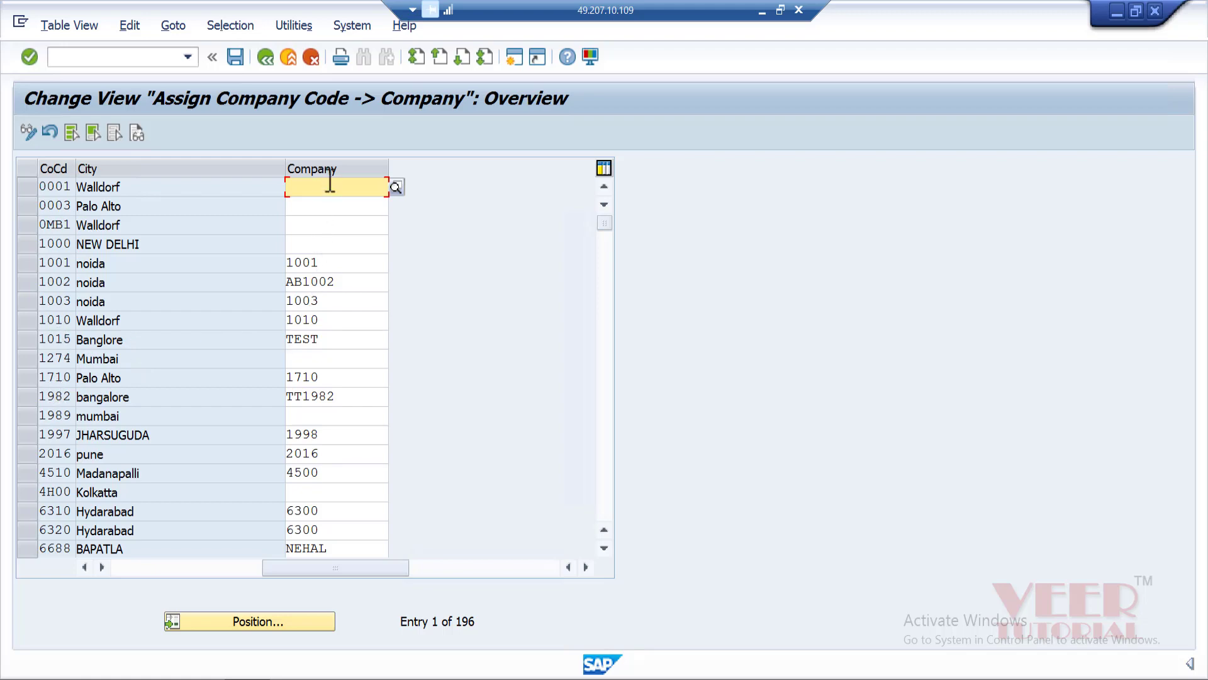
{"action": "mouse_move", "coordinate": [327, 397]}
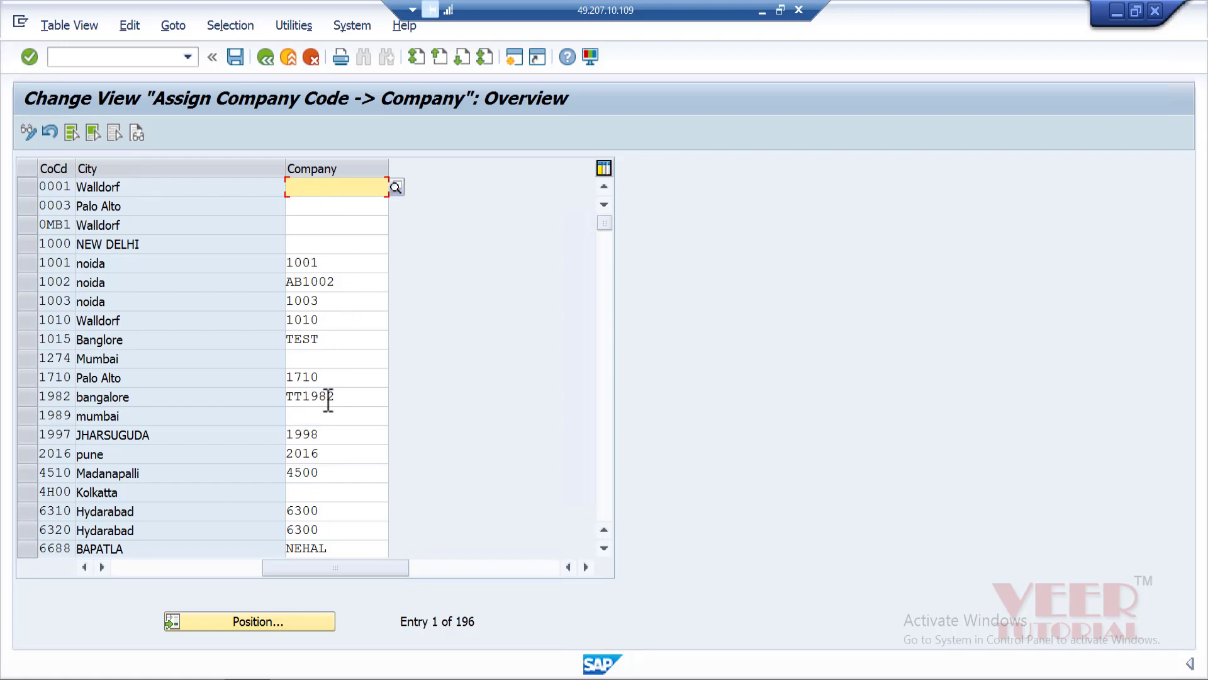
Position the assignment table at company code SVIN
{"action": "left_click", "coordinate": [248, 621]}
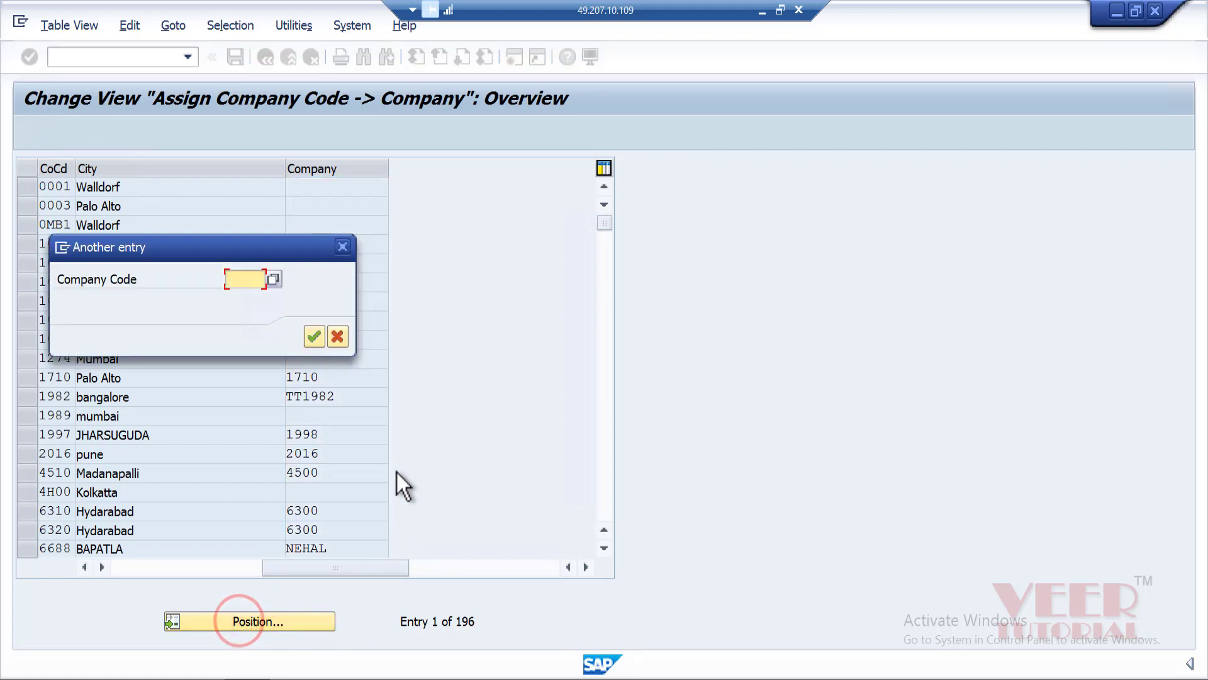
{"action": "type", "text": "s"}
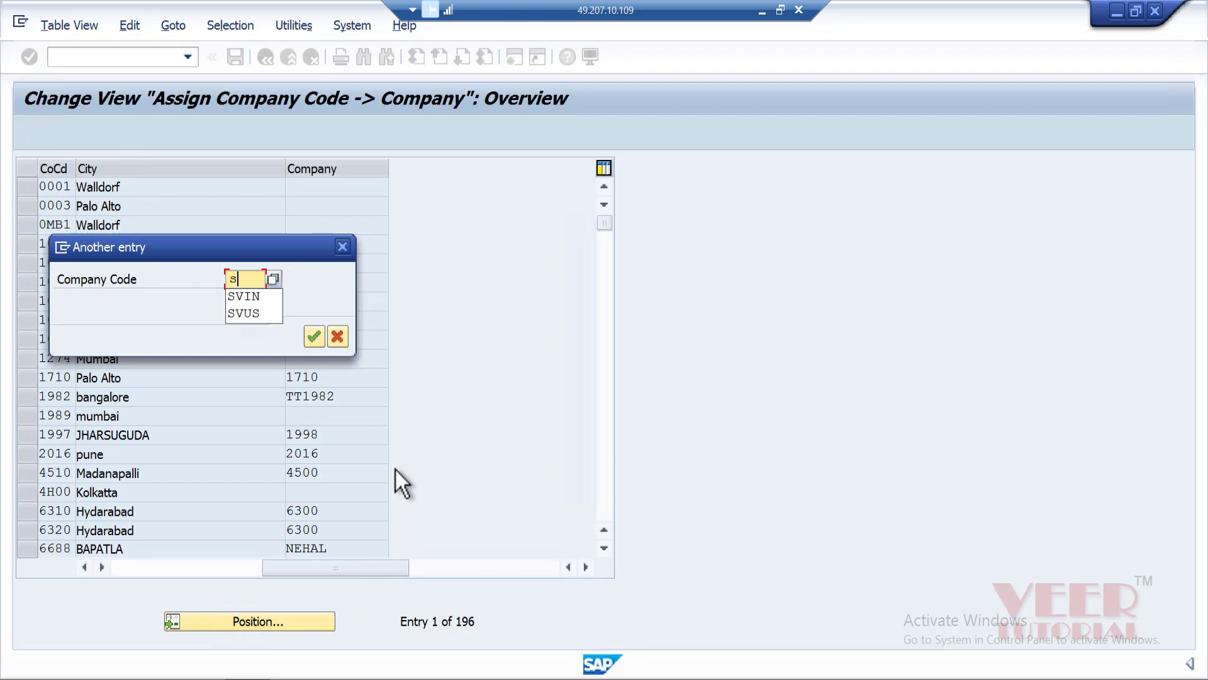
{"action": "left_click", "coordinate": [243, 295]}
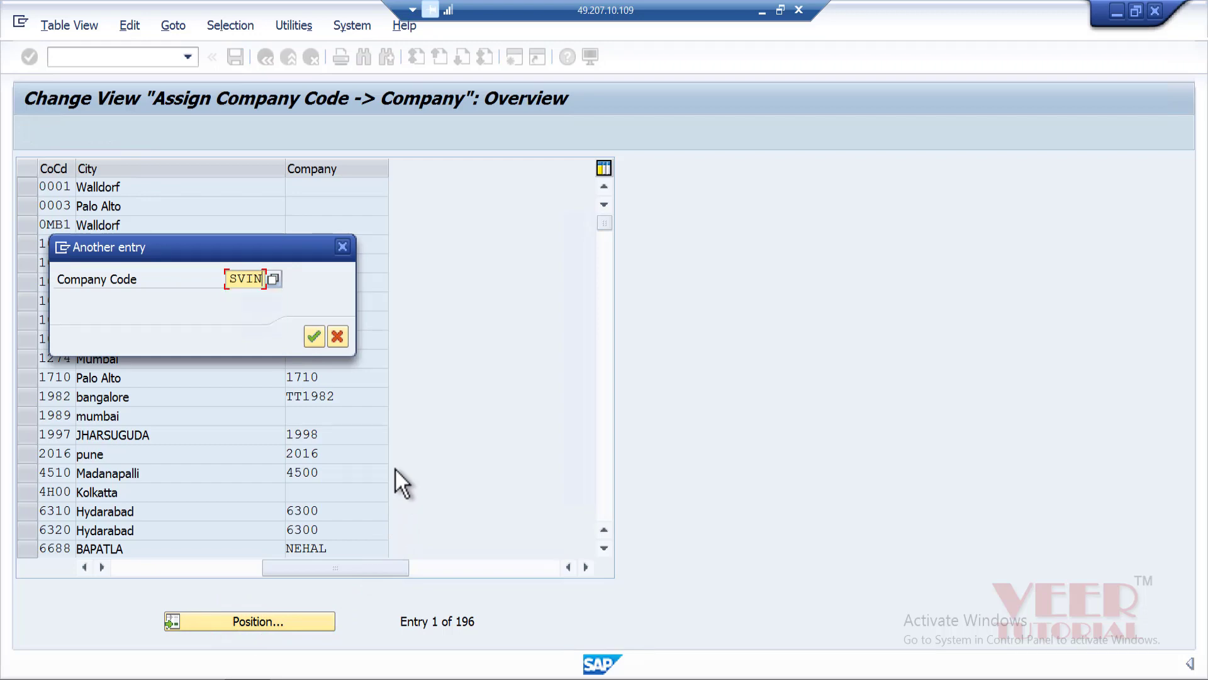
{"action": "left_click", "coordinate": [312, 337]}
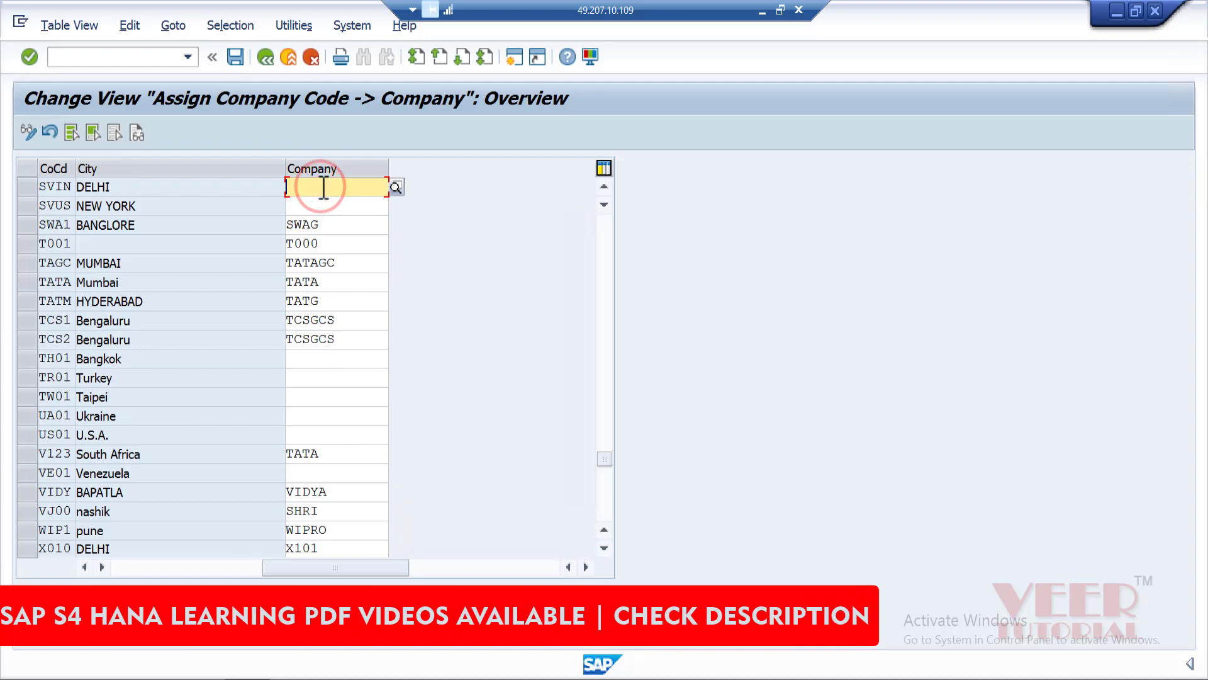
Enter company SV01 for company codes SVIN and SVUS, then save
{"action": "type", "text": "sv01"}
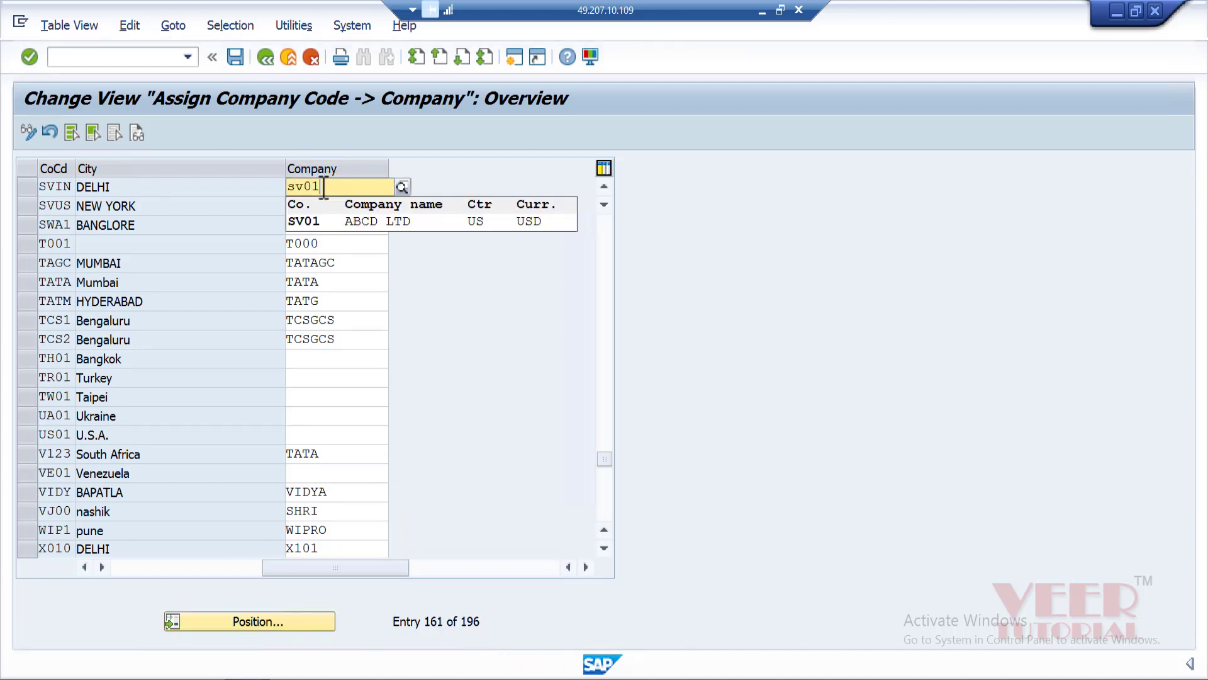
{"action": "left_click", "coordinate": [316, 221]}
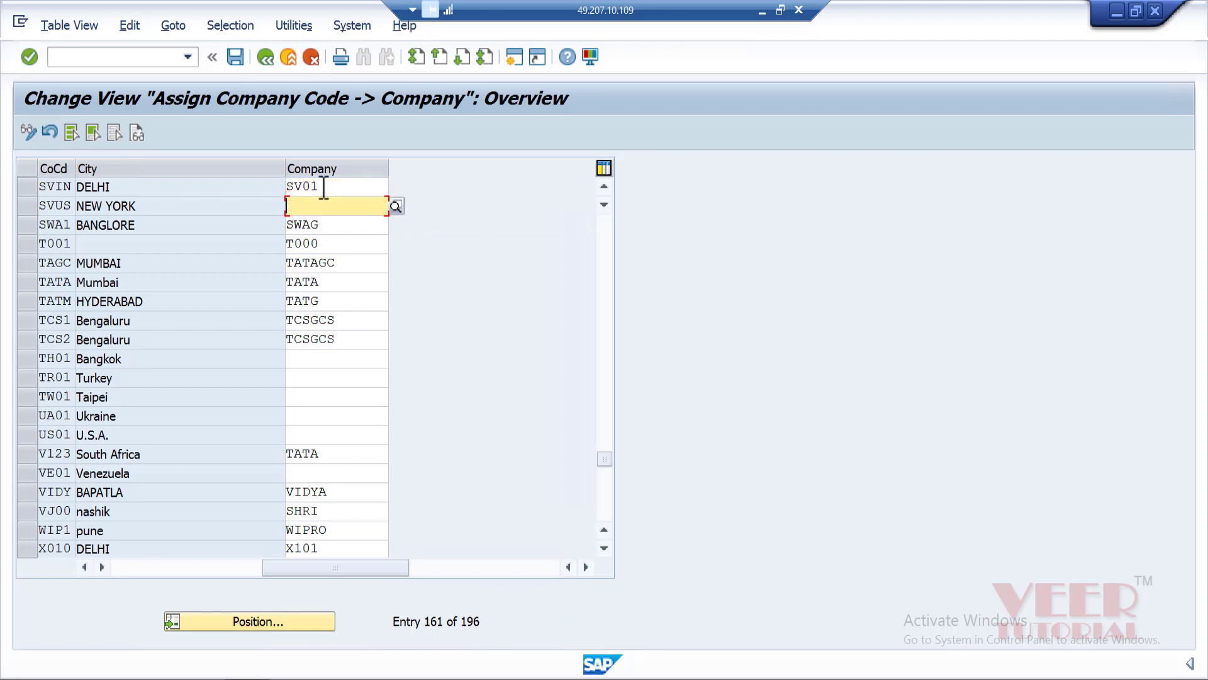
{"action": "type", "text": "sv01"}
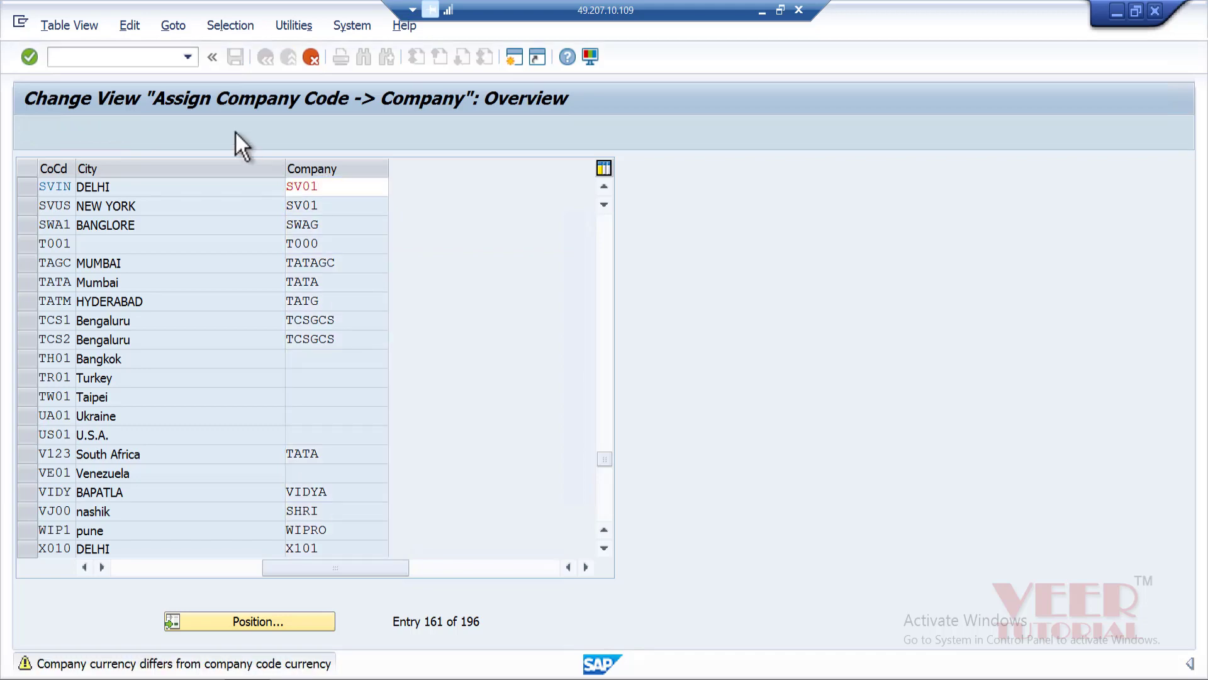
{"action": "left_click", "coordinate": [231, 58]}
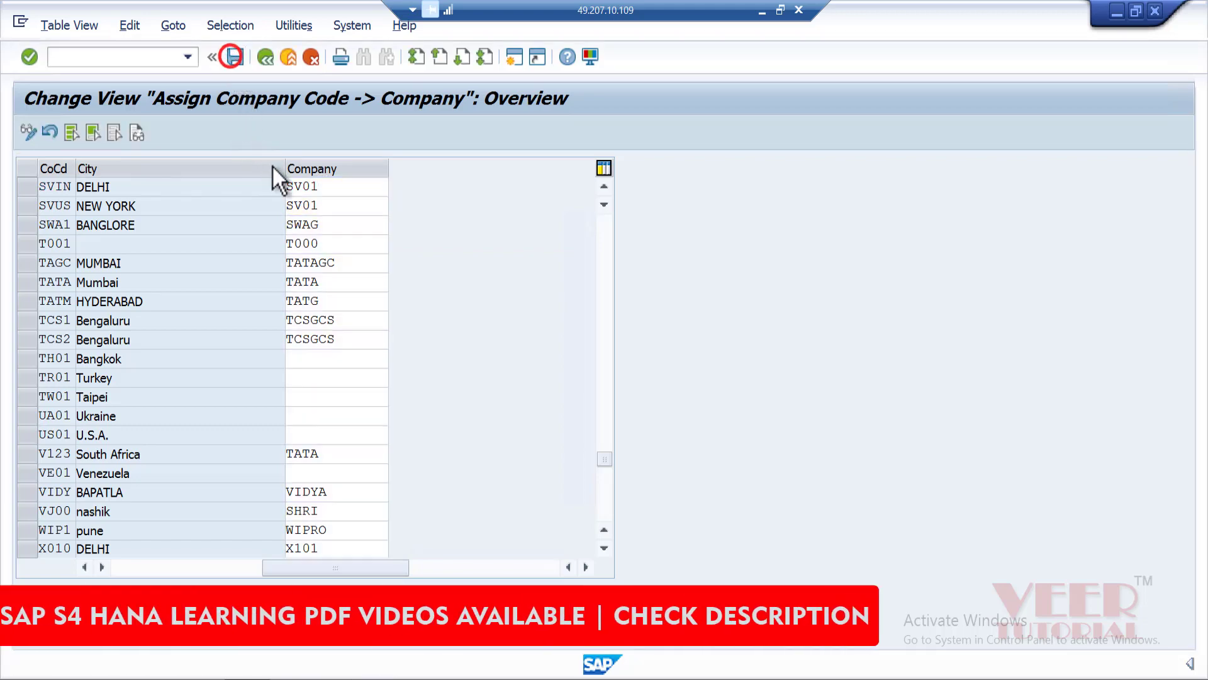